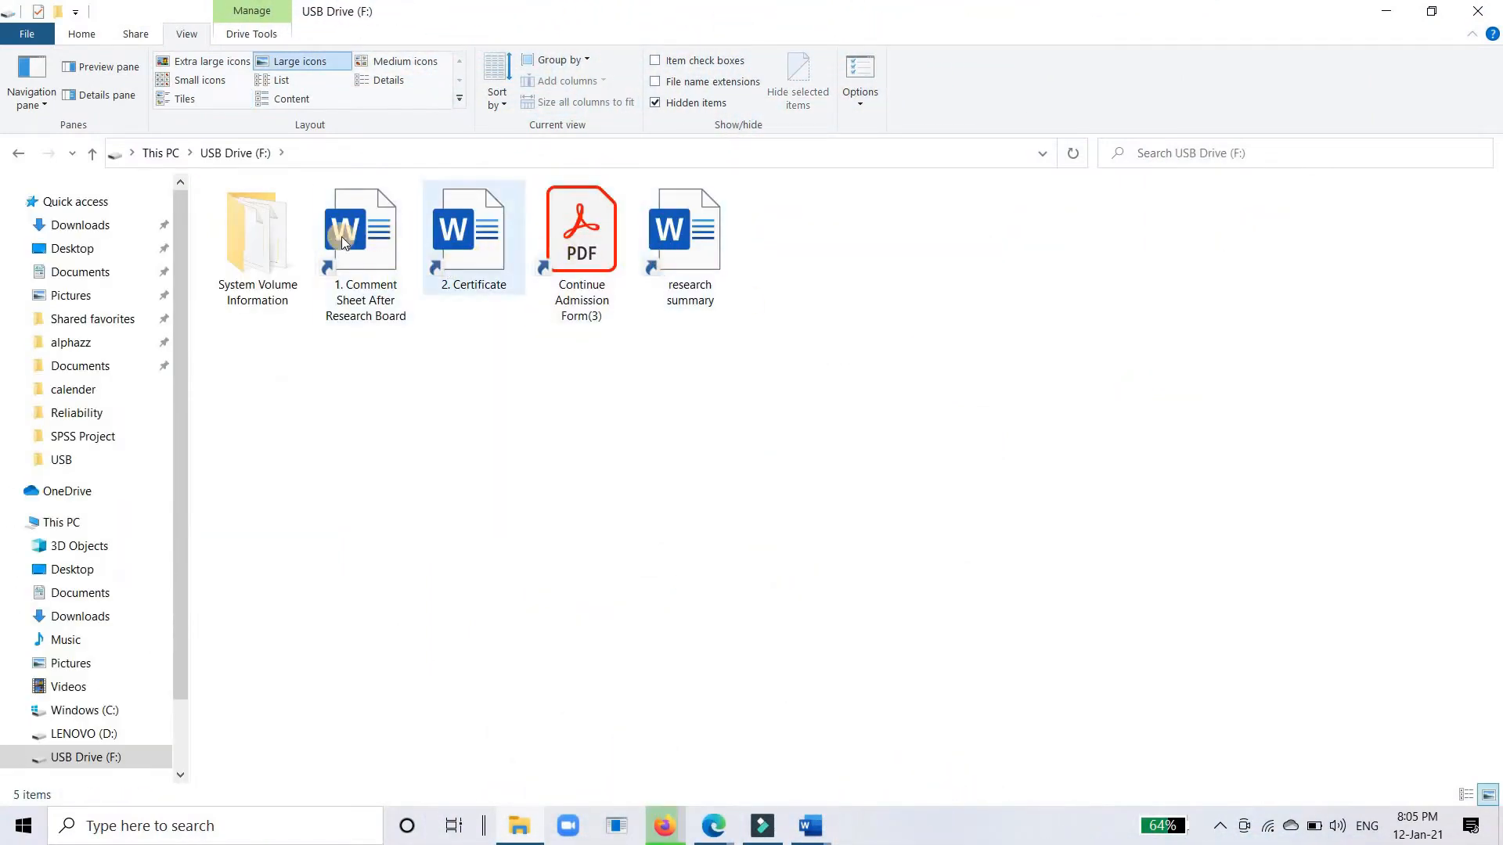
Step: Try the Comment Sheet and Certificate shortcuts on the USB drive and dismiss both broken-shortcut warnings
double_click(365, 229)
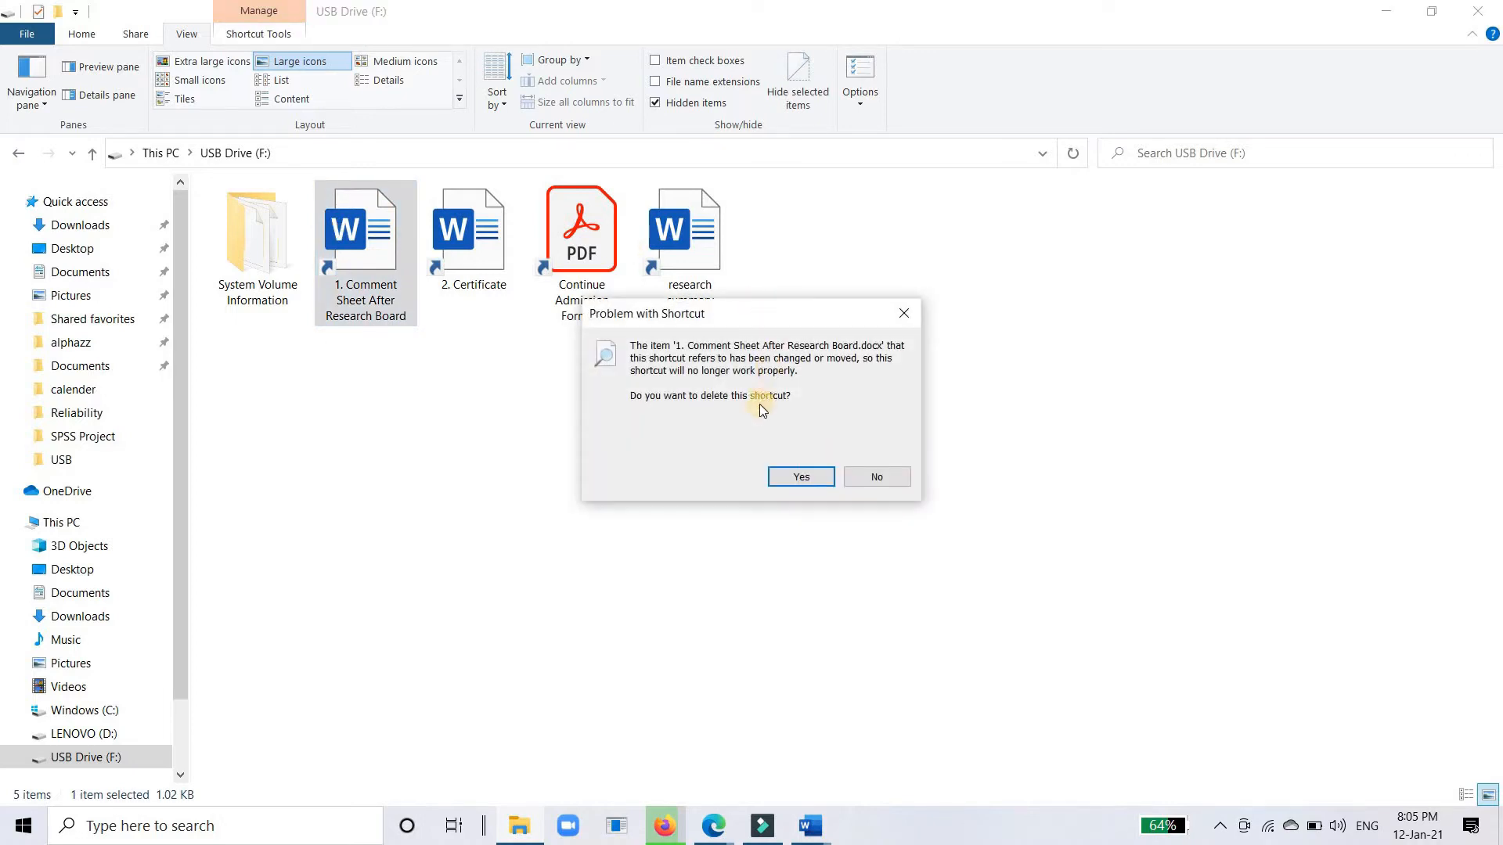
mouse_move(881, 411)
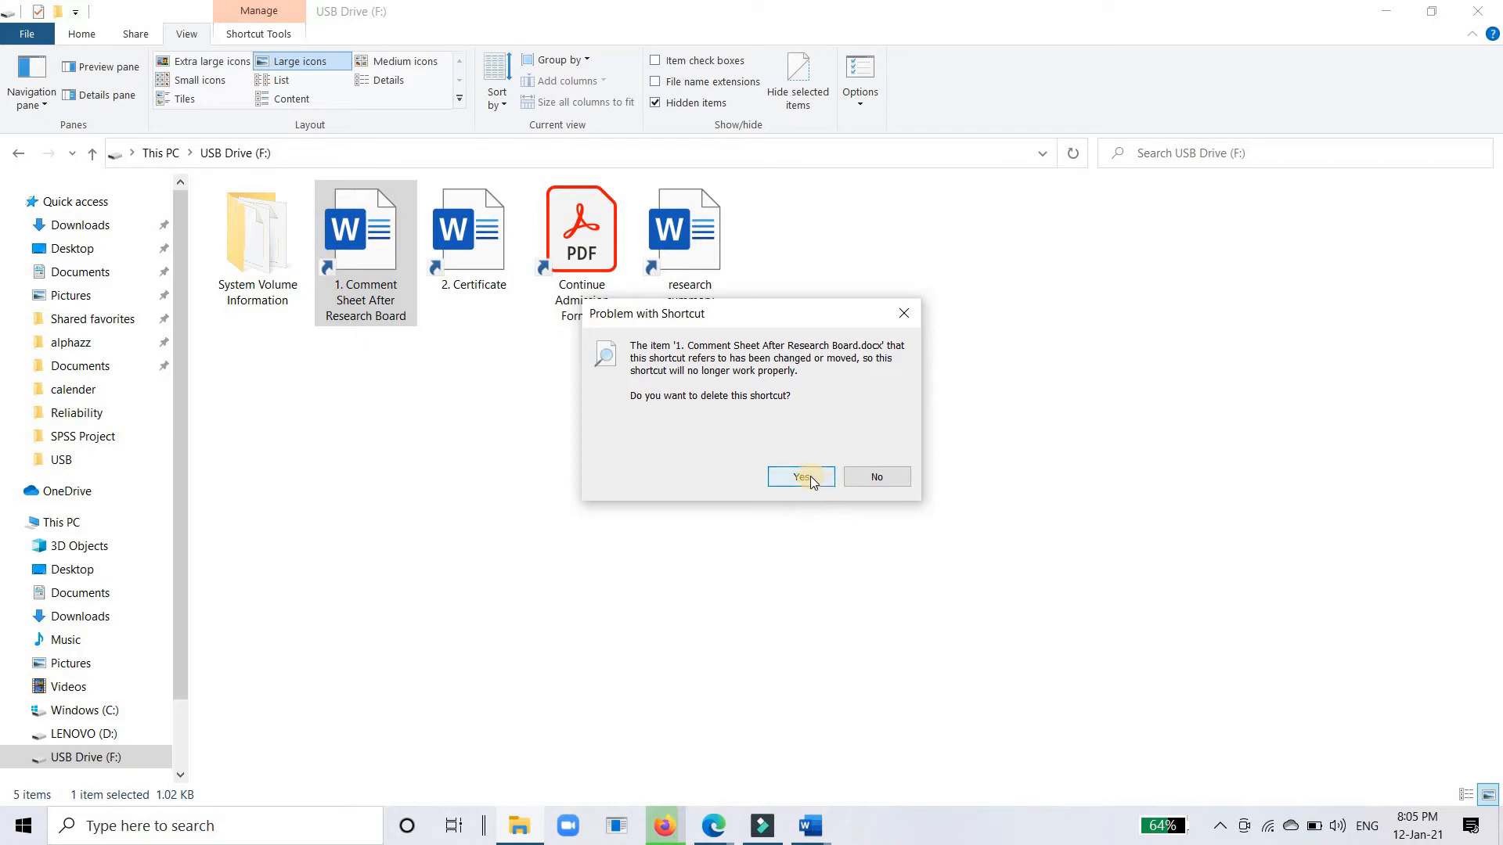
click(800, 476)
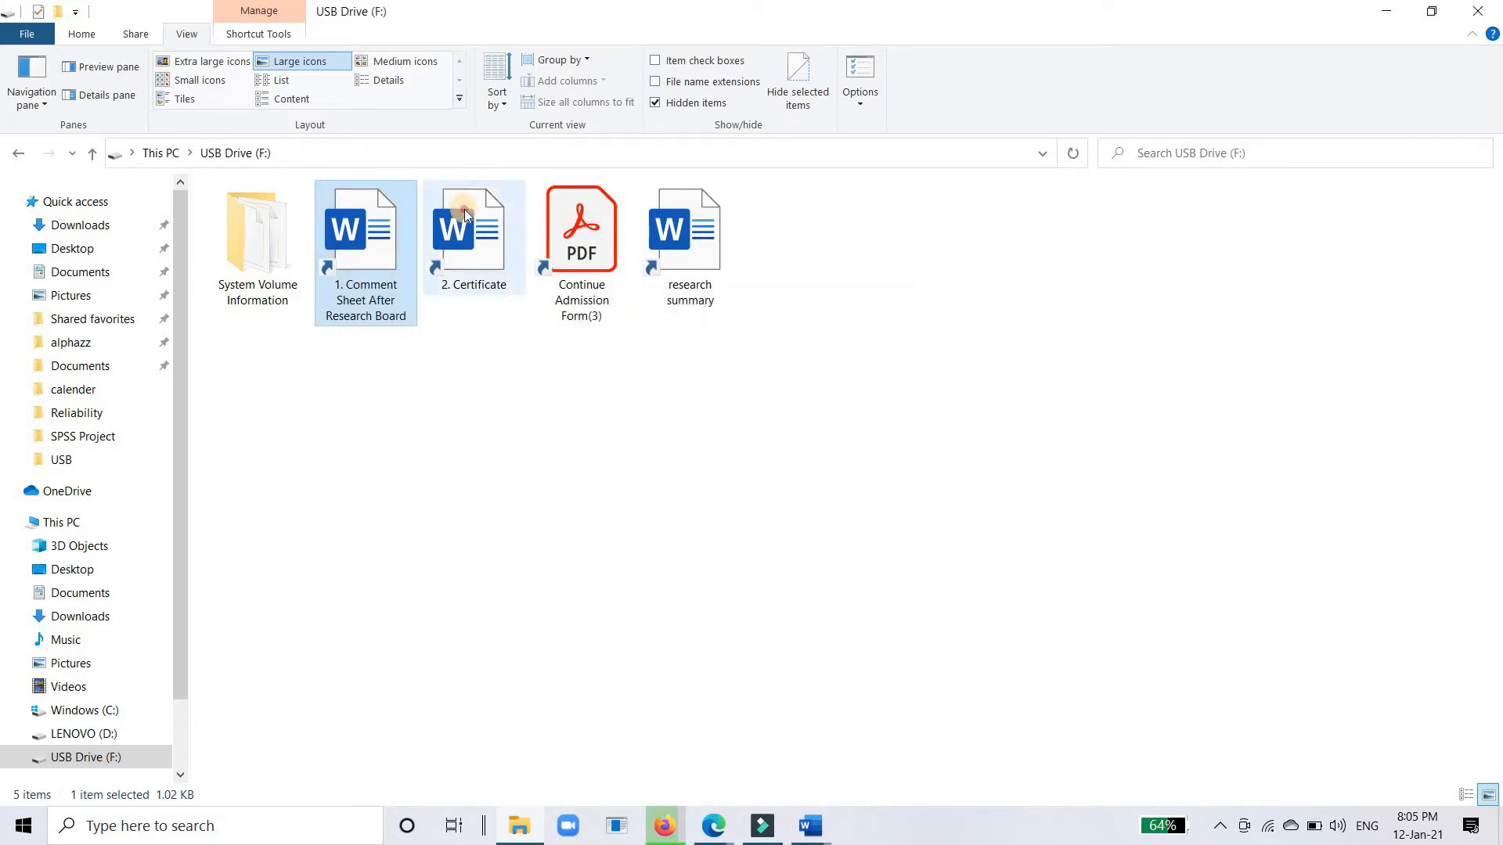
double_click(473, 229)
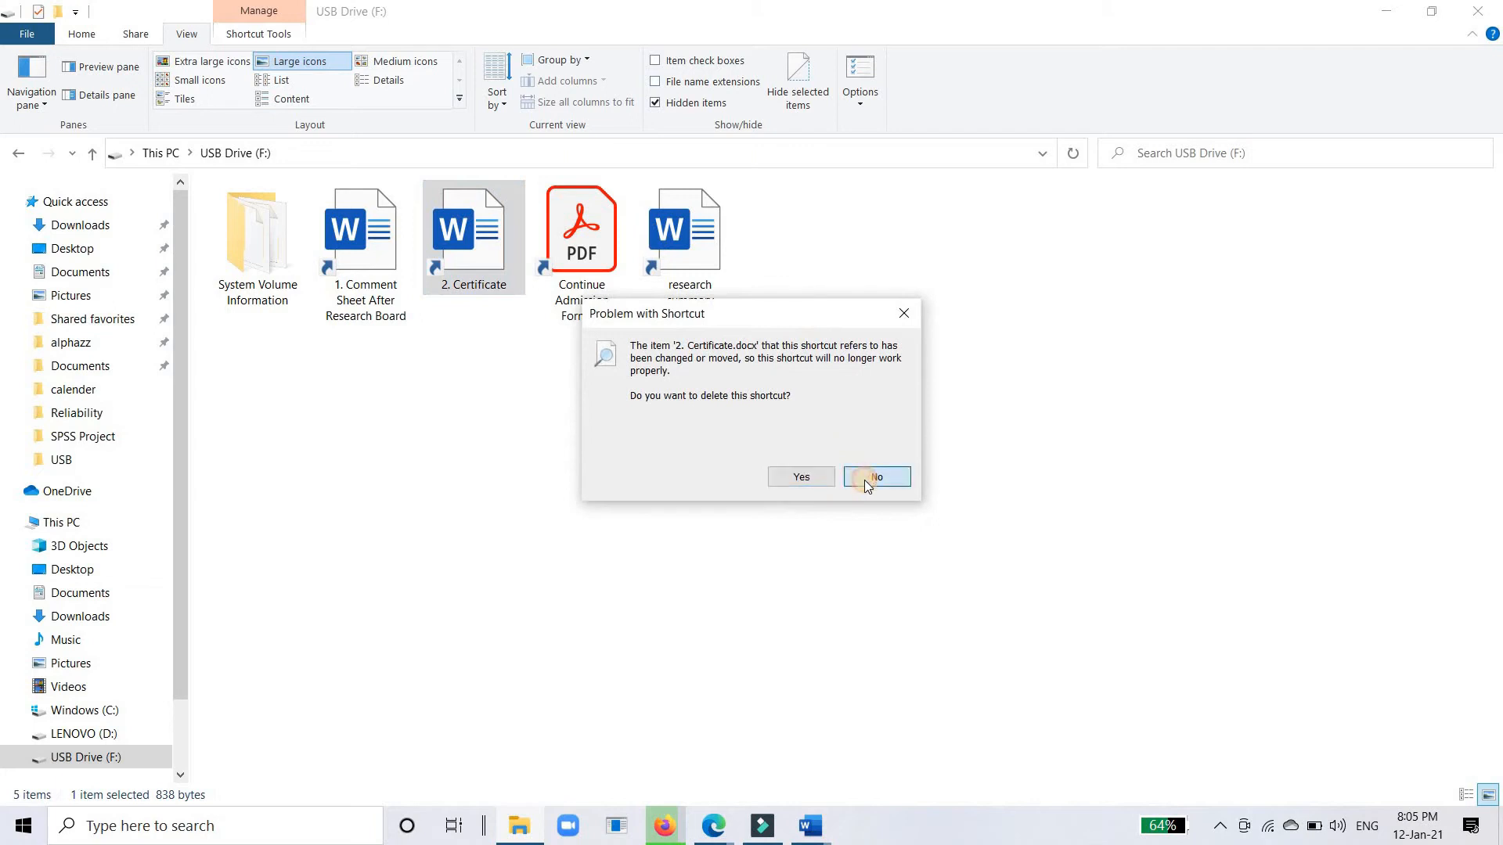
click(877, 477)
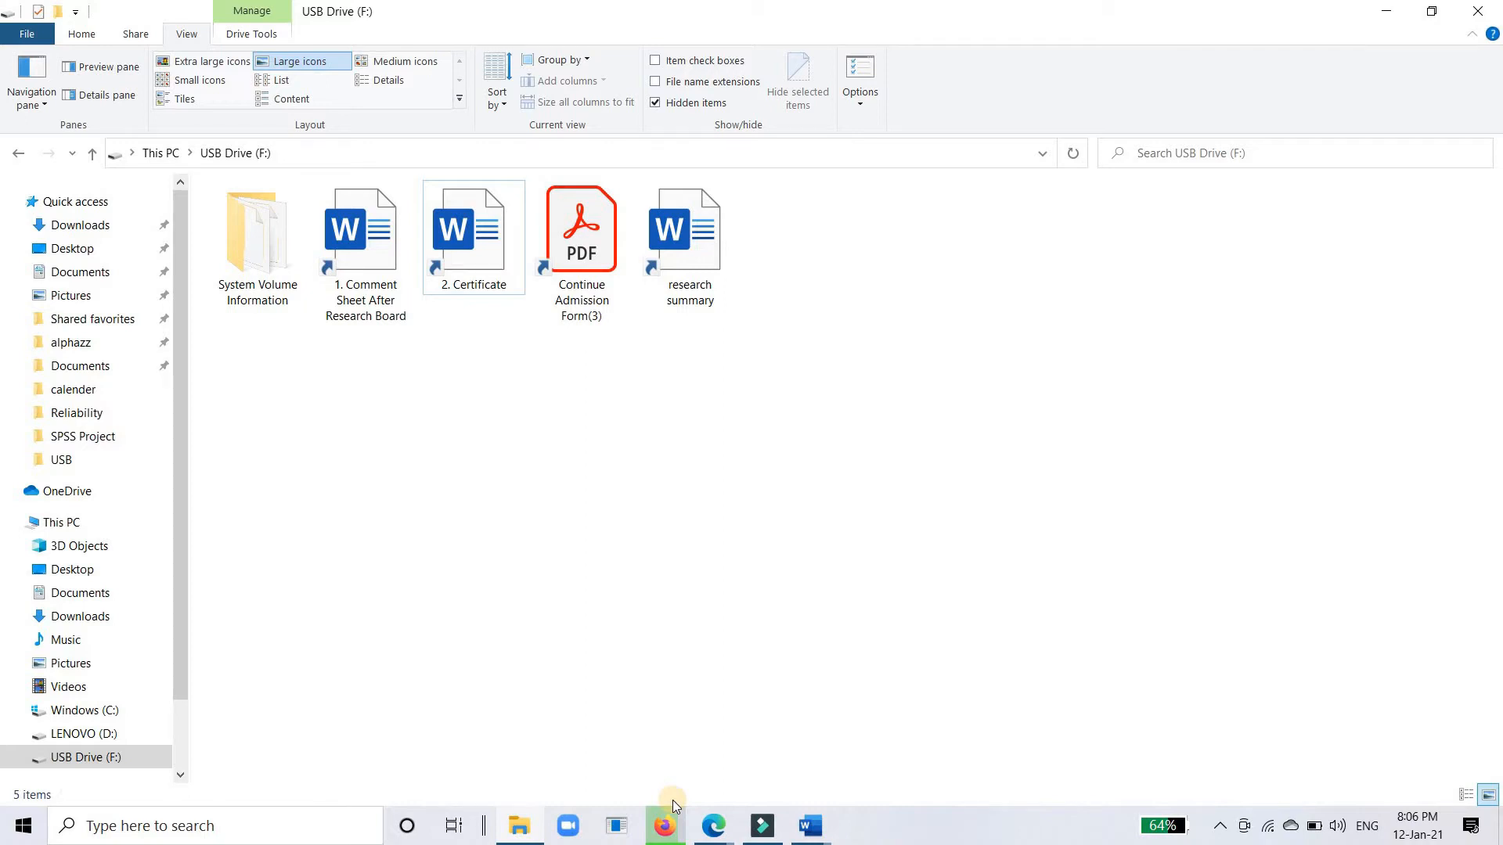
mouse_move(520, 825)
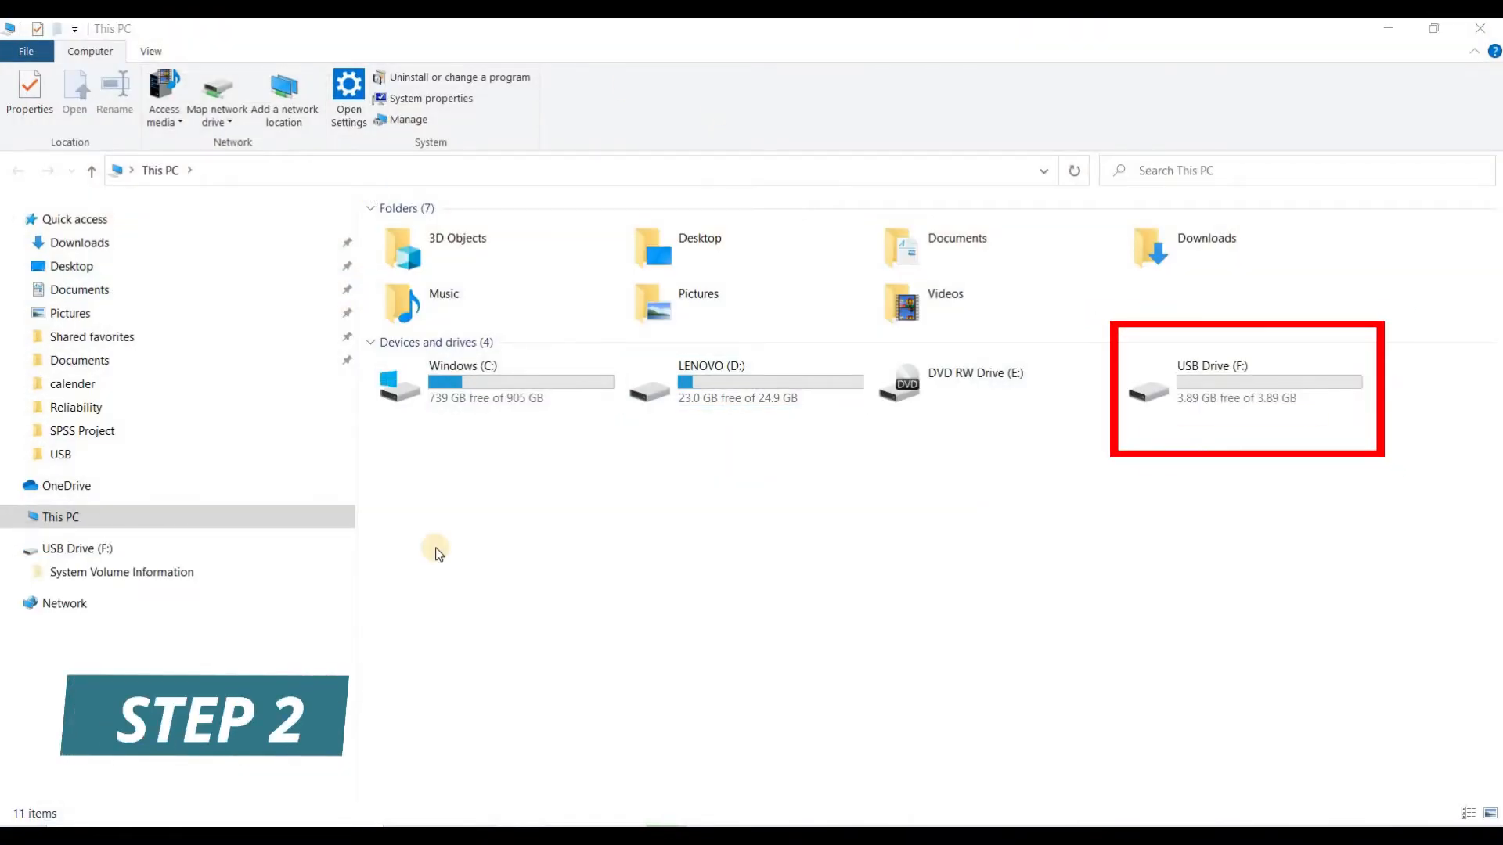
Step: Show This PC, where USB Drive (F:) reports 3.89 GB free of 3.89 GB
click(60, 516)
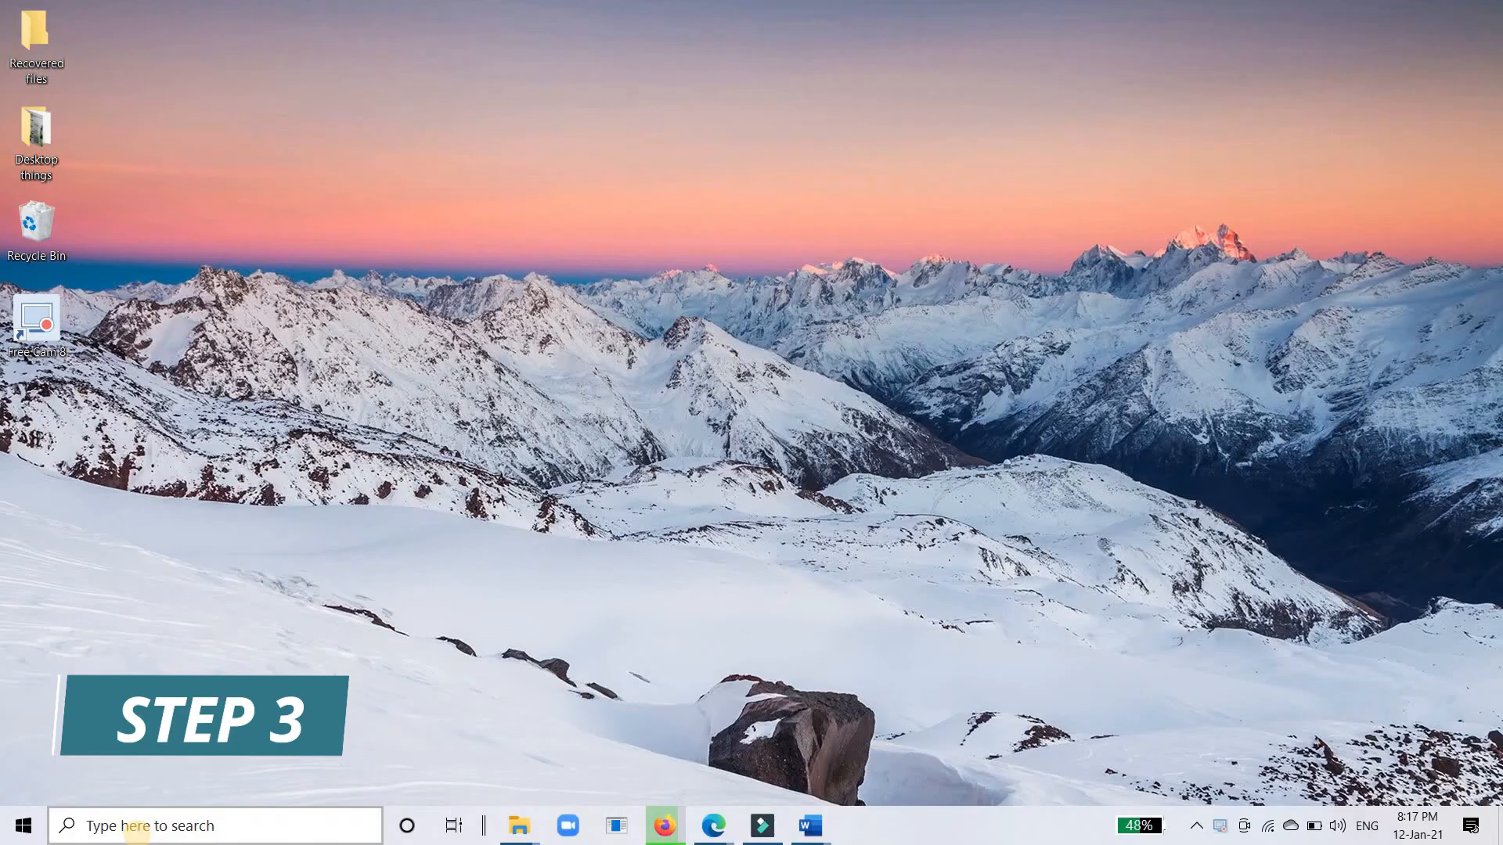
Step: Launch Command Prompt from the taskbar search for 'cmd'
text(c)
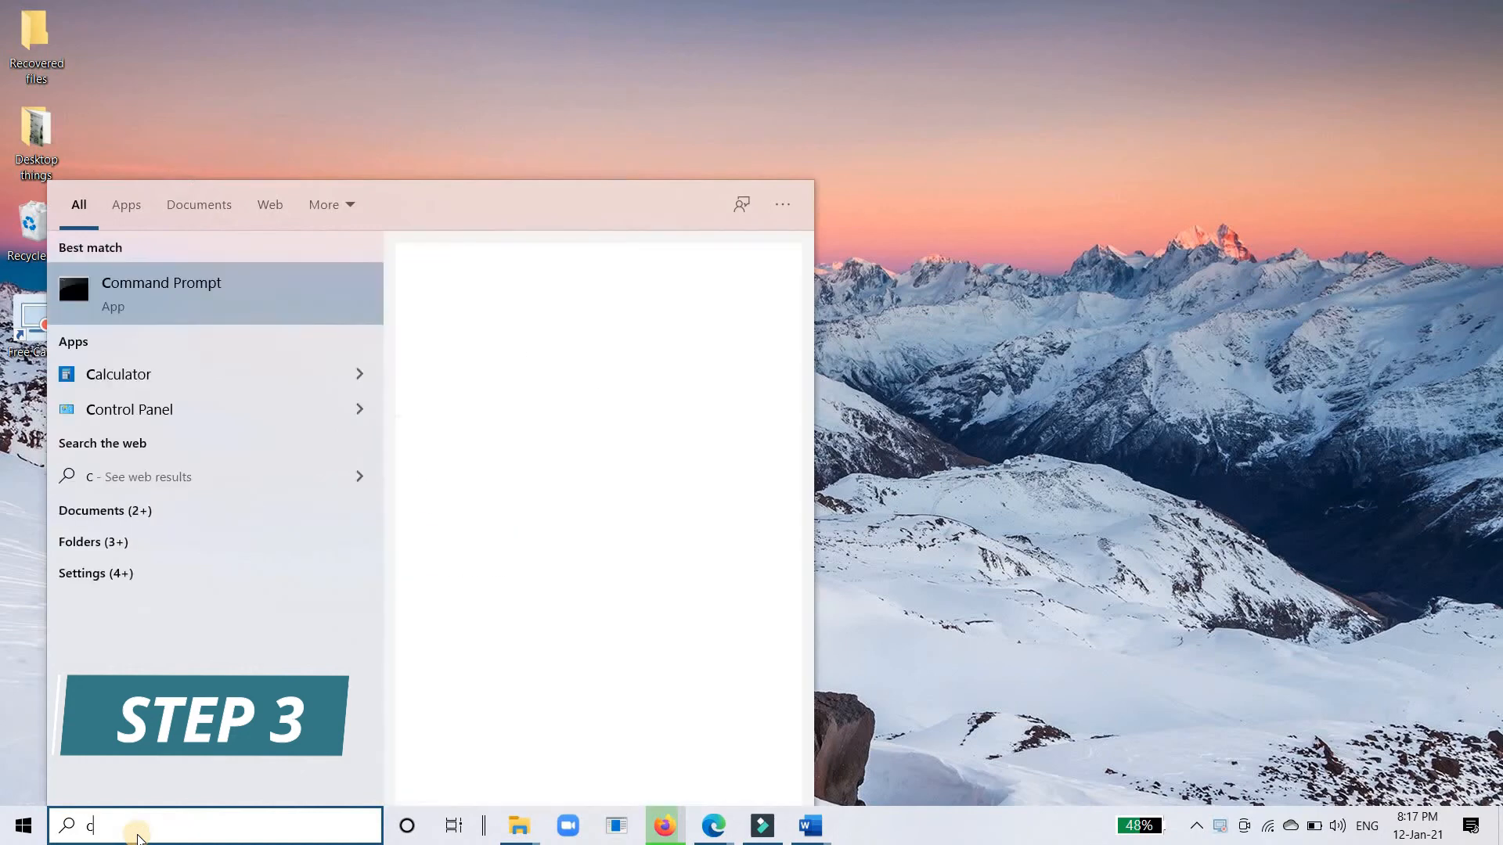
text(ms)
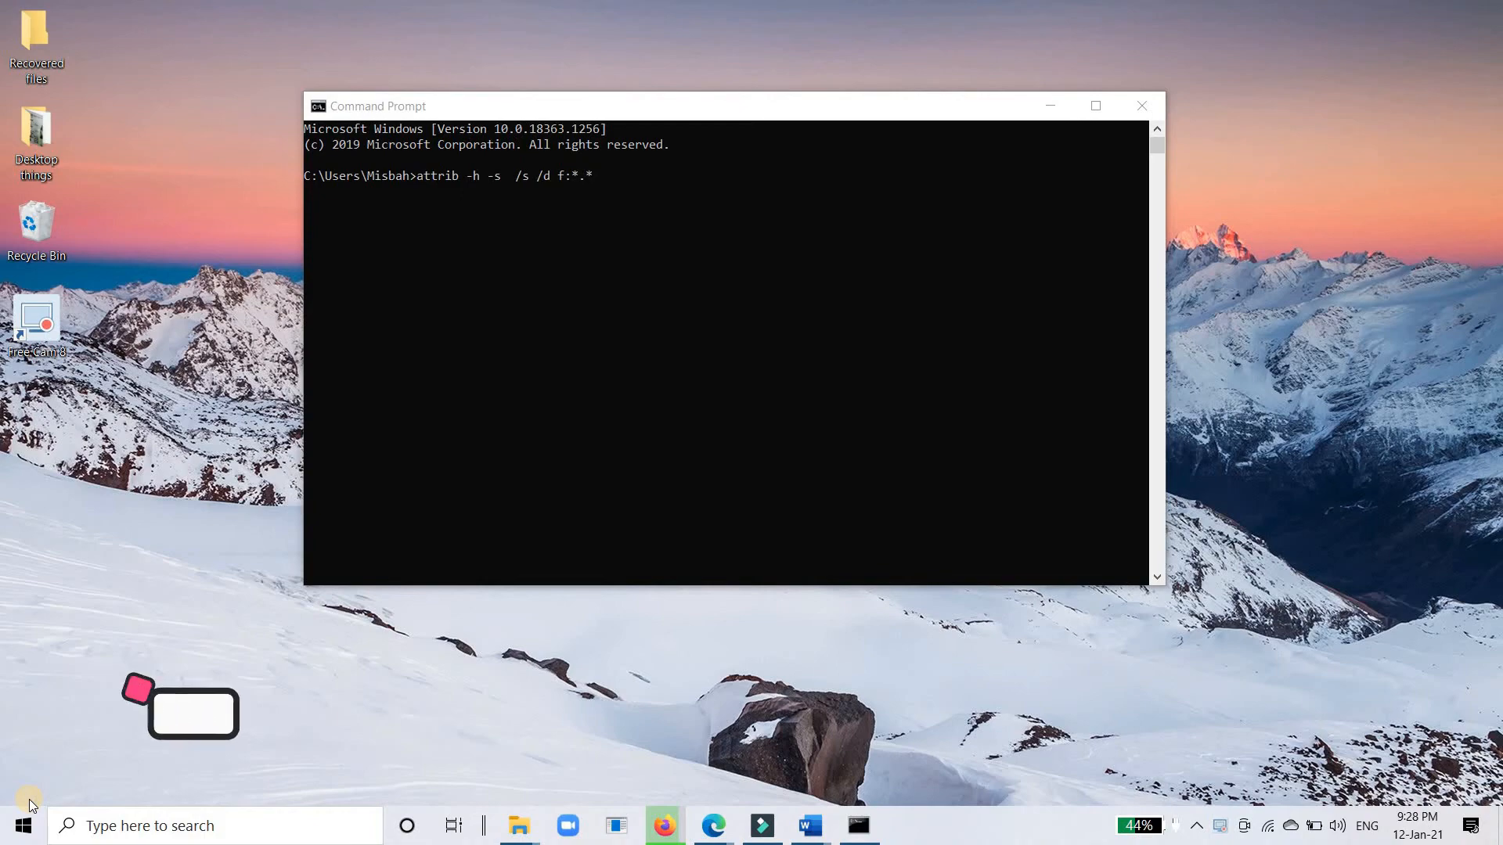
Step: Run attrib -h -s /s /d f:*.* to unhide drive F:, then reopen USB Drive (F:) showing ten items
text(attr)
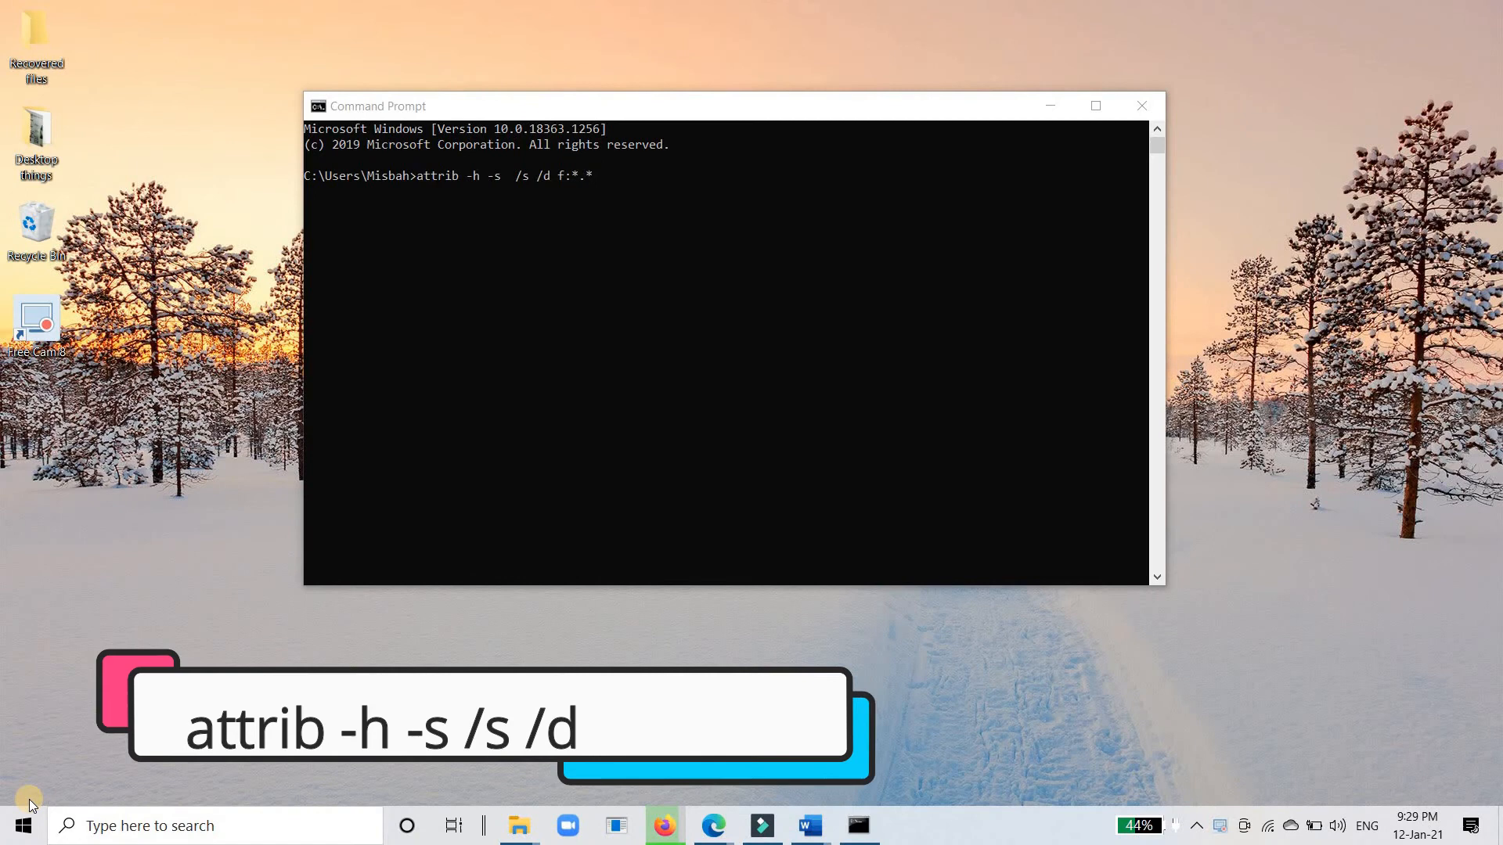
text(f:*.*)
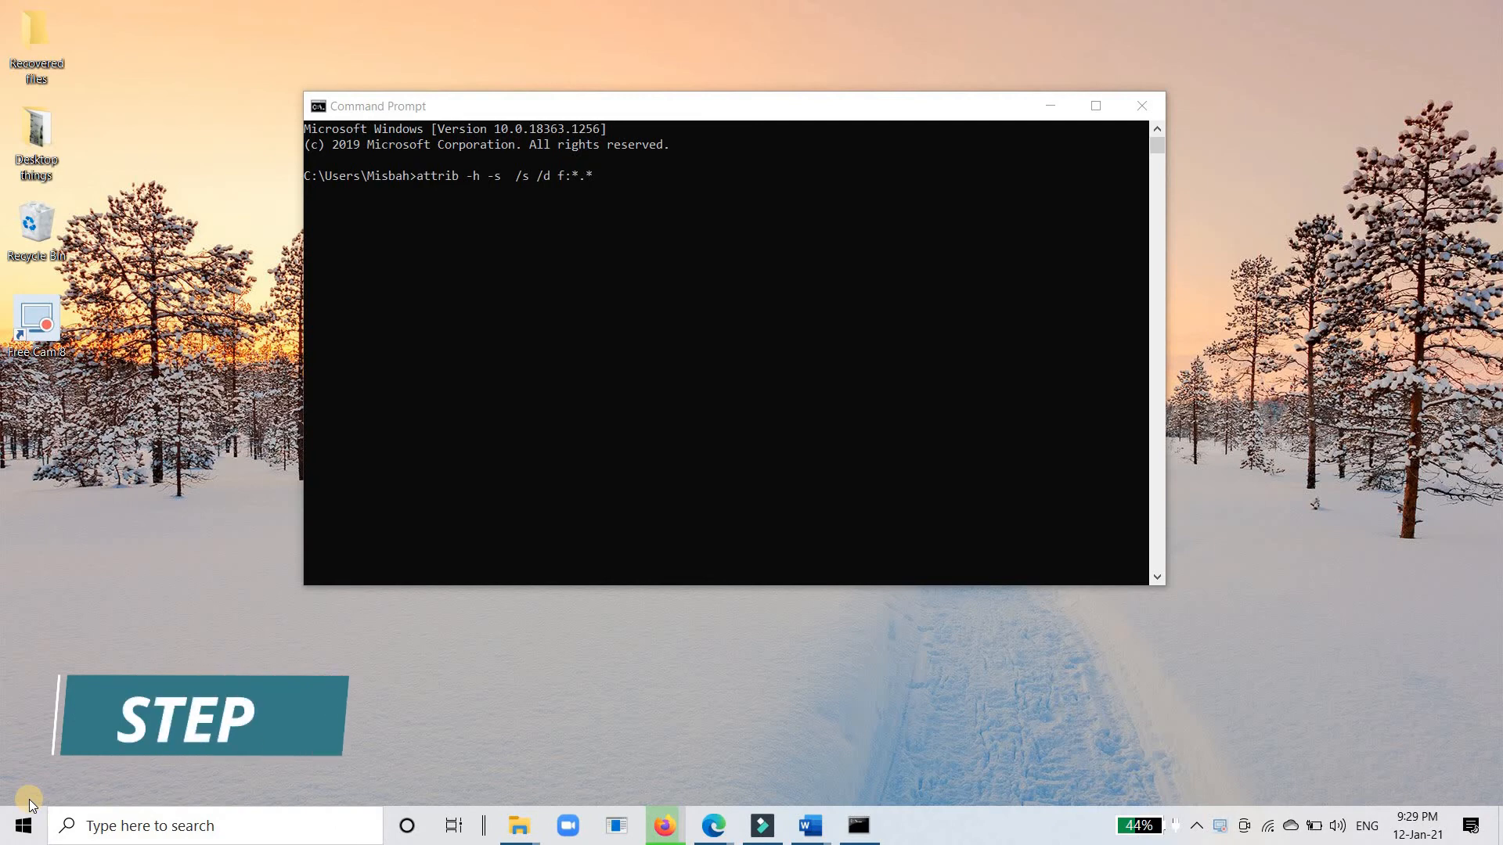
key(Enter)
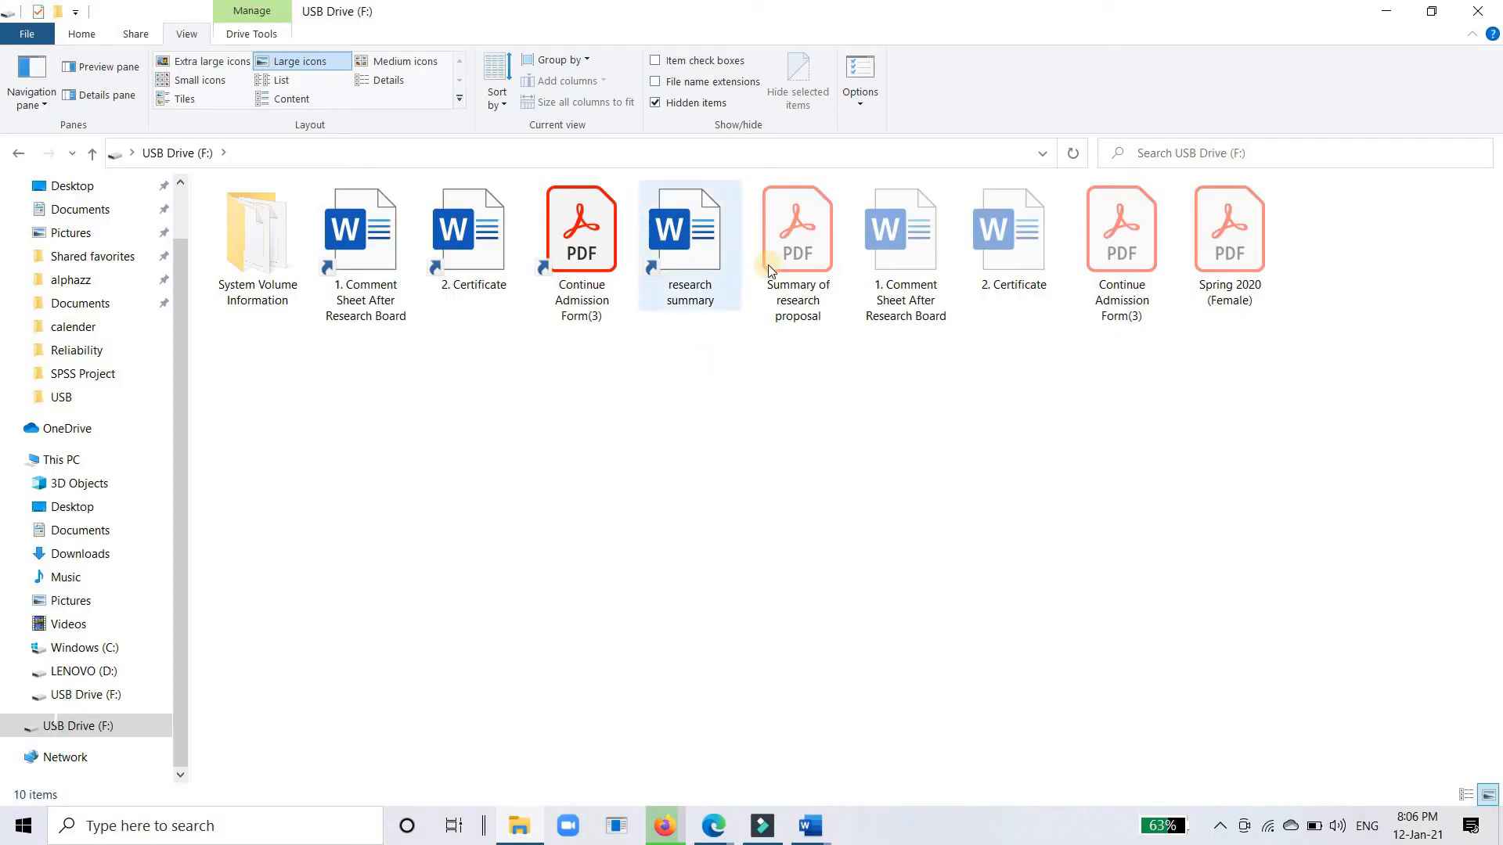
click(796, 230)
text(Recover)
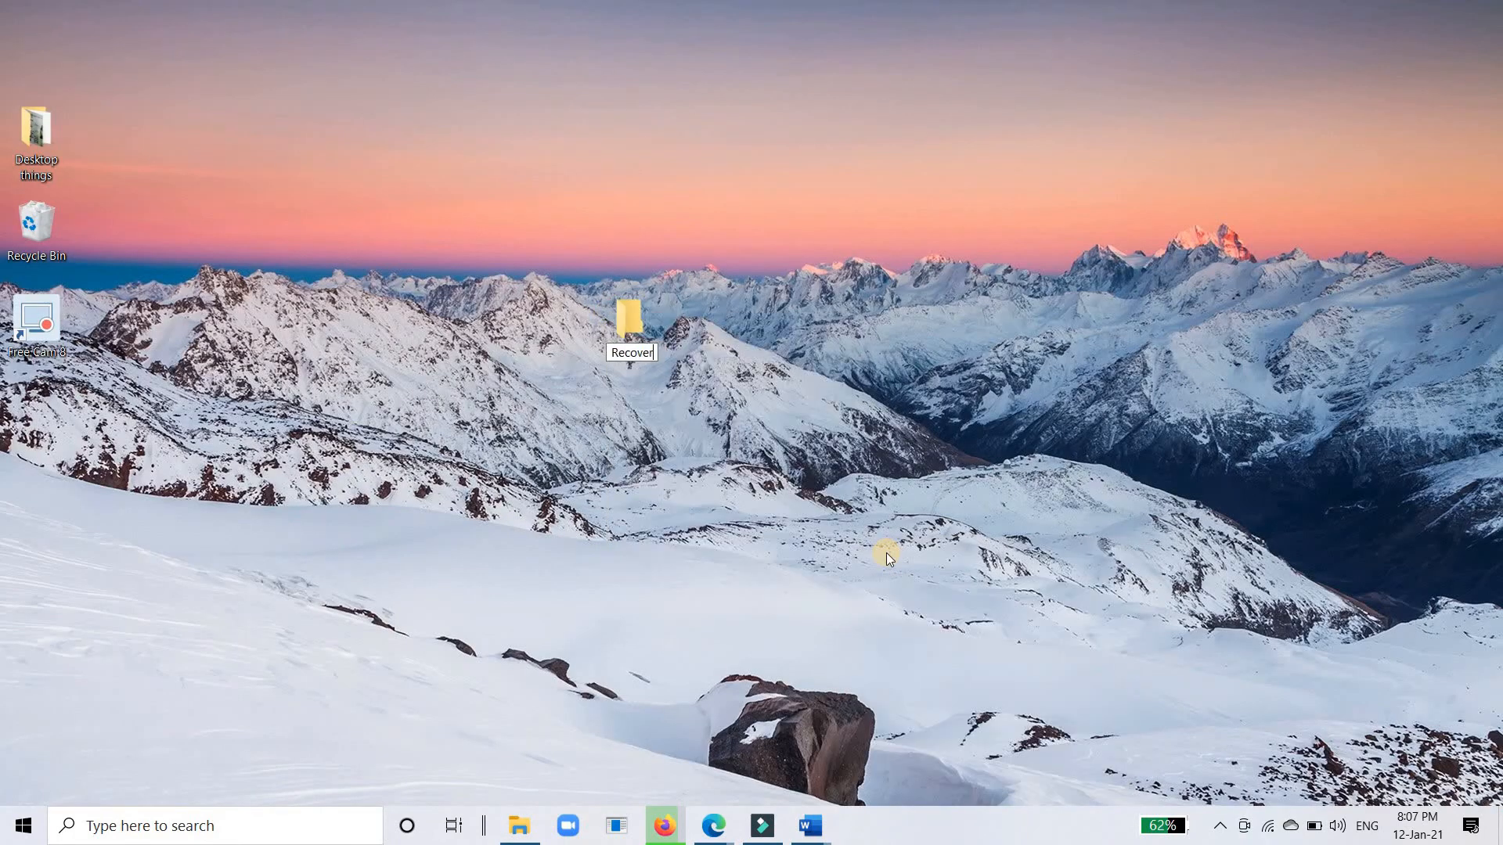
Step: Open the new empty Recovered files folder on the desktop
double_click(631, 317)
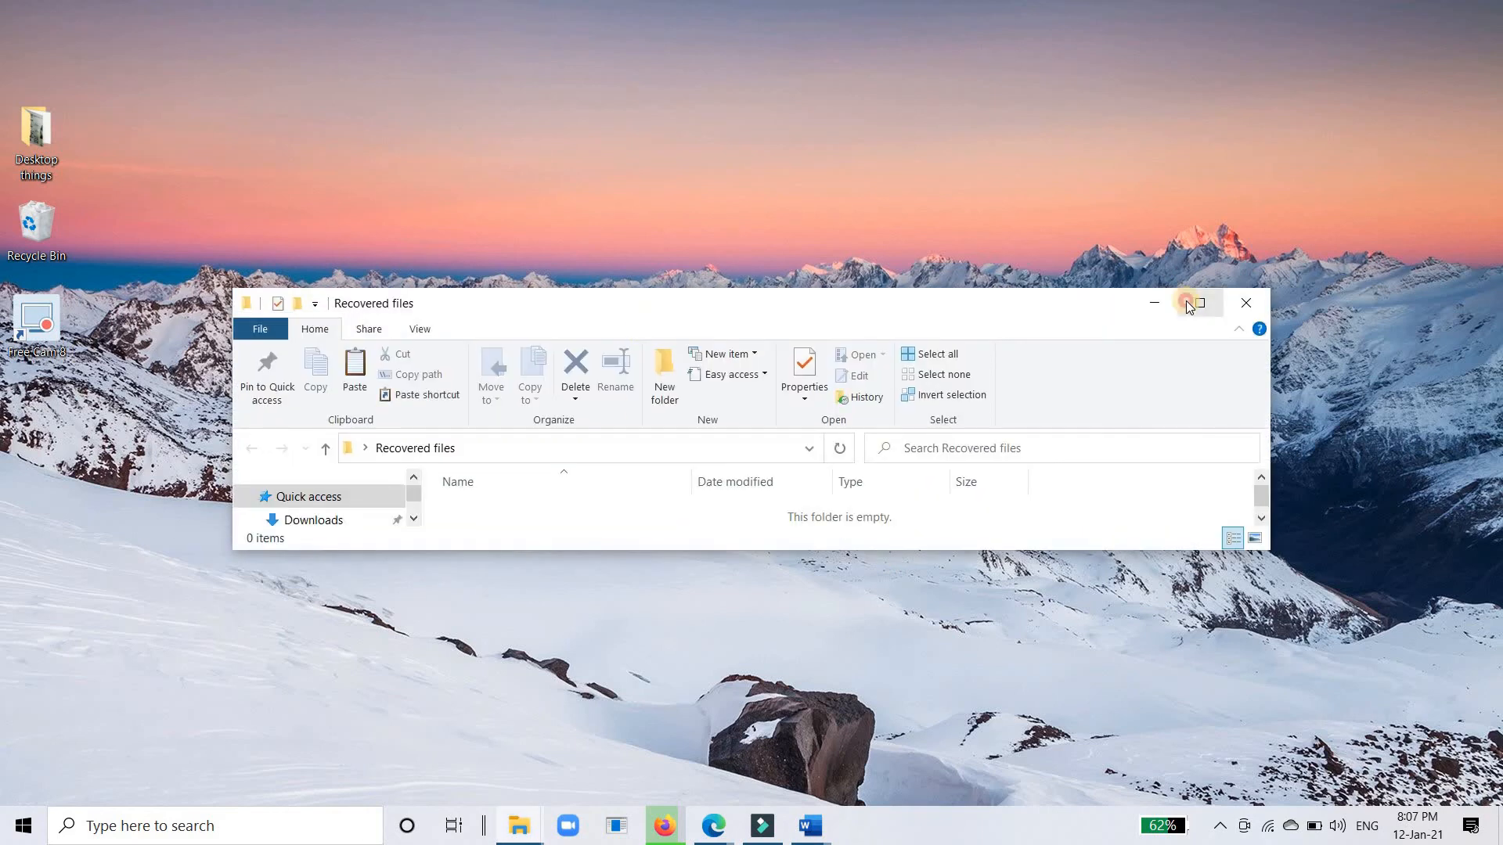